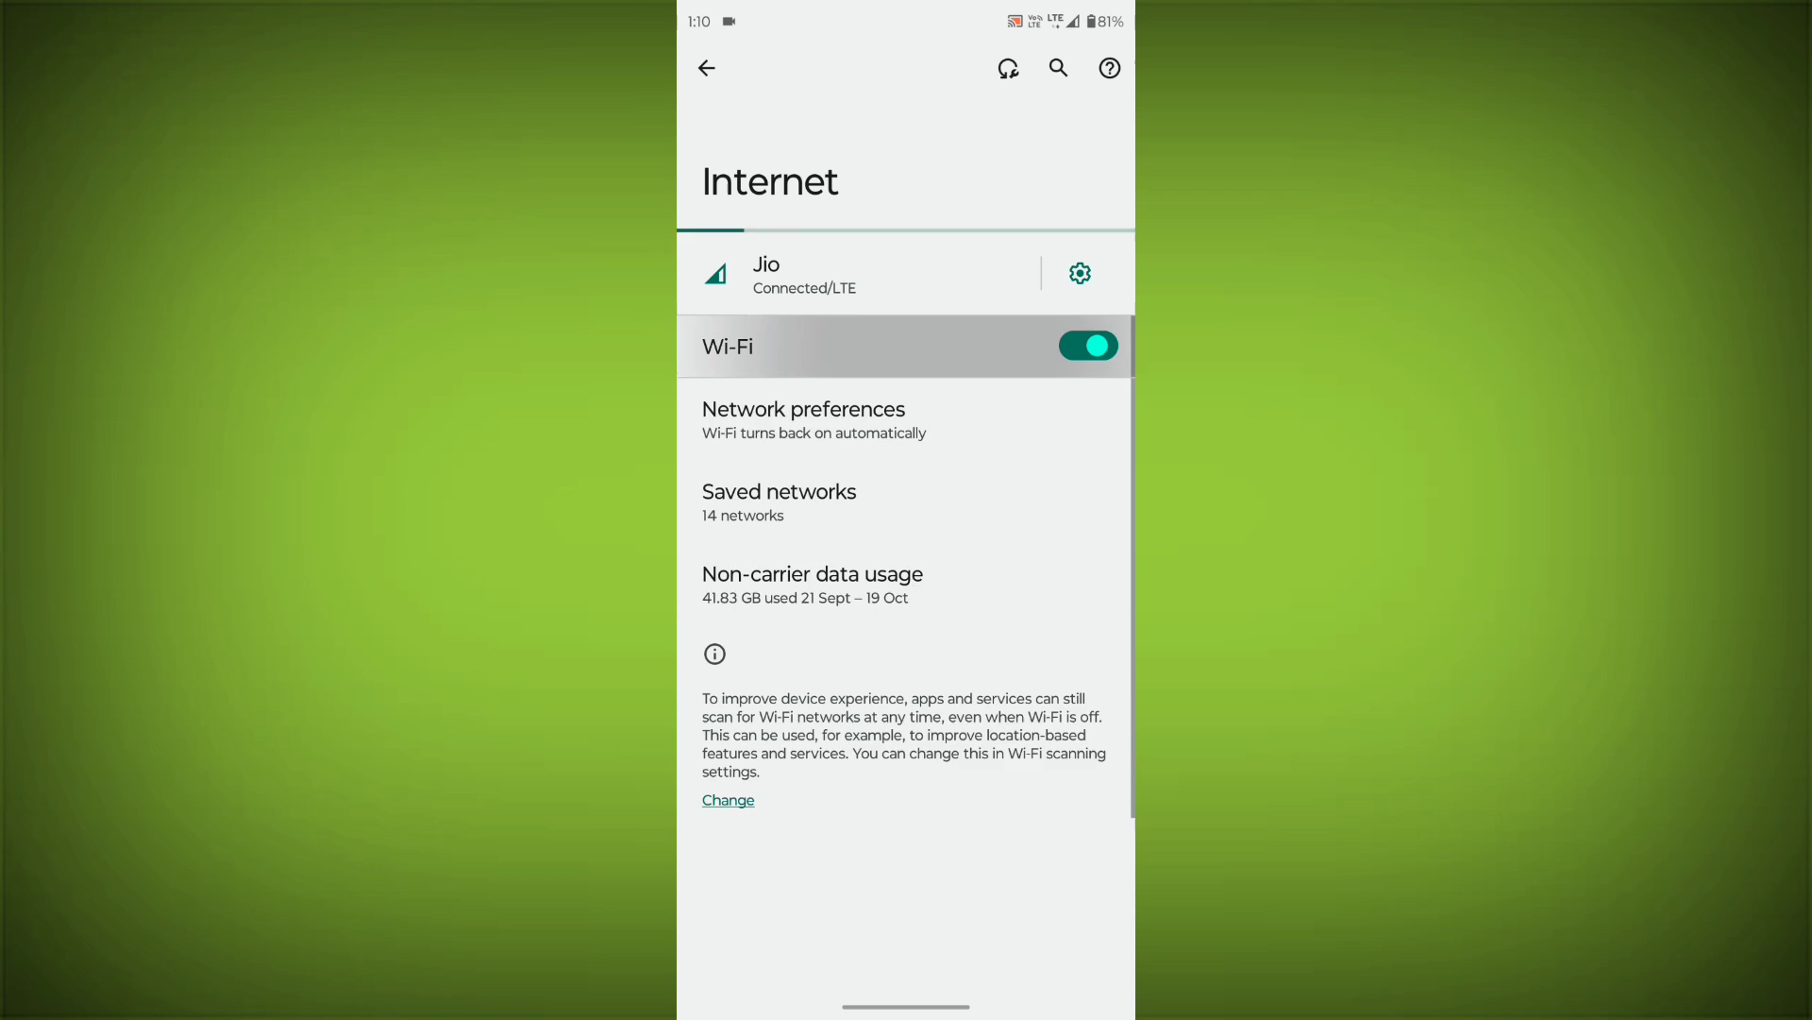
Switch Wi-Fi on from the Internet settings page and return to the home screen.
left_click(1084, 343)
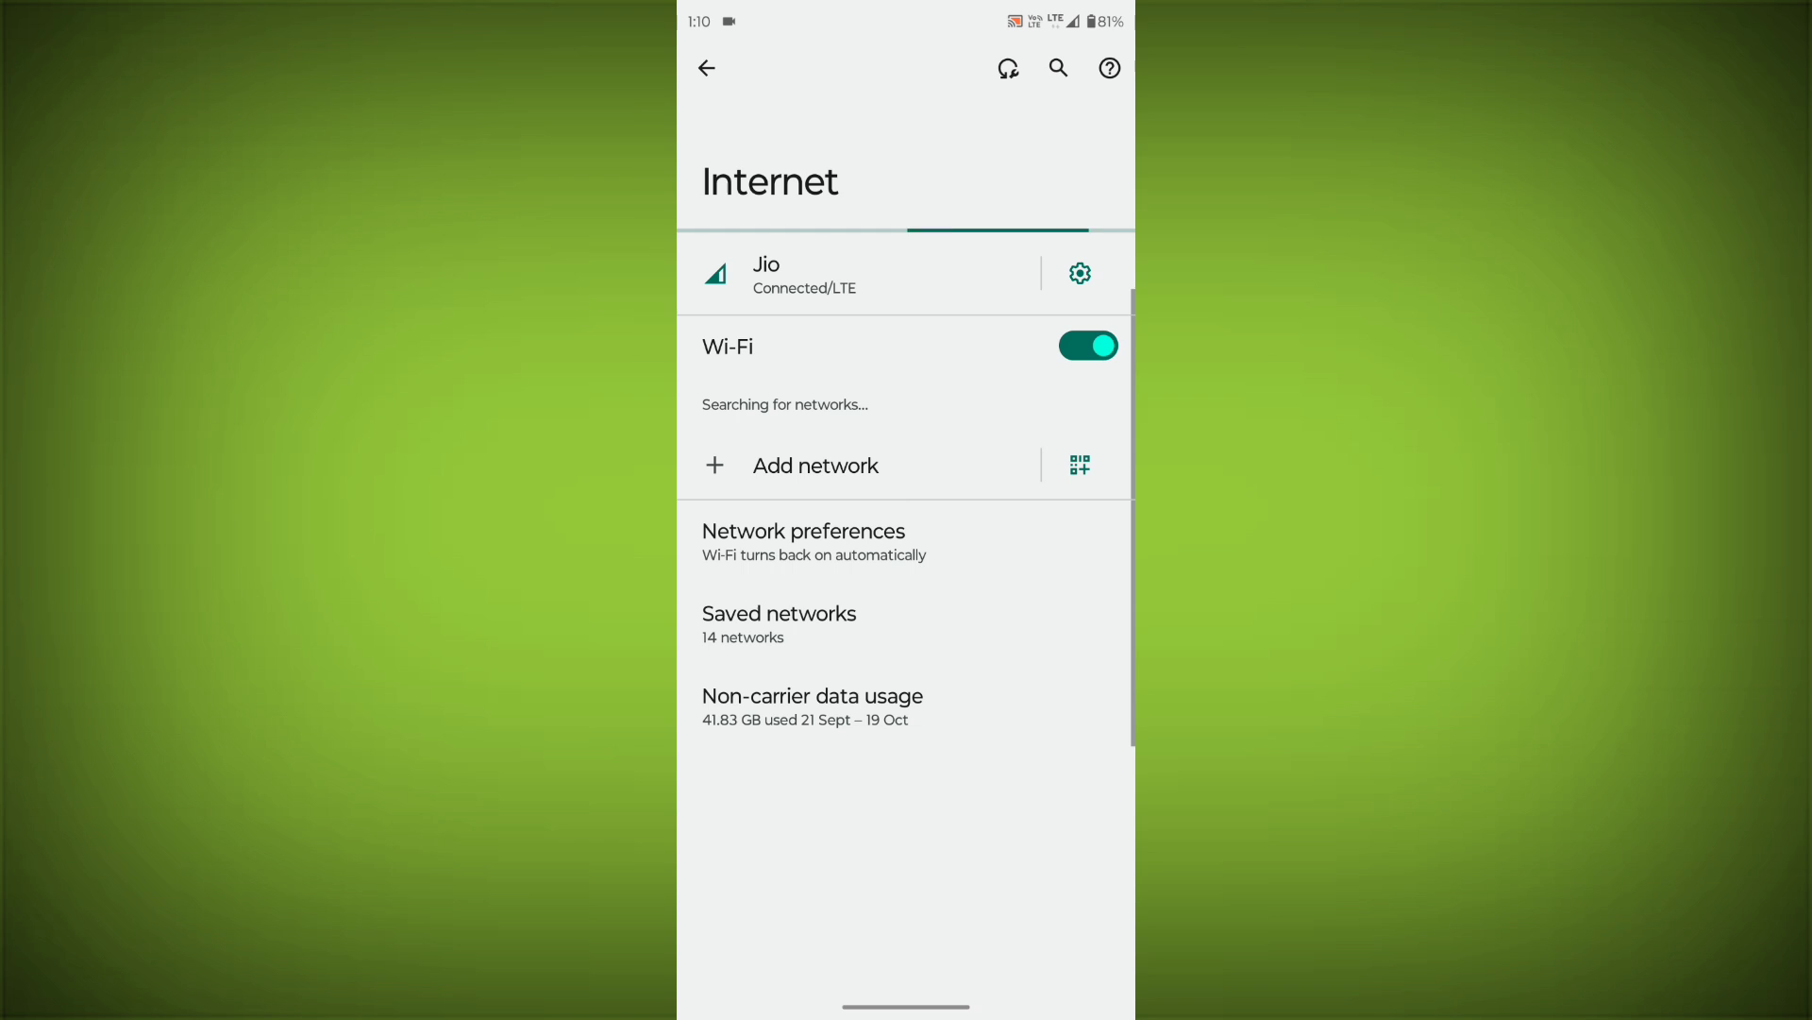
key("Home")
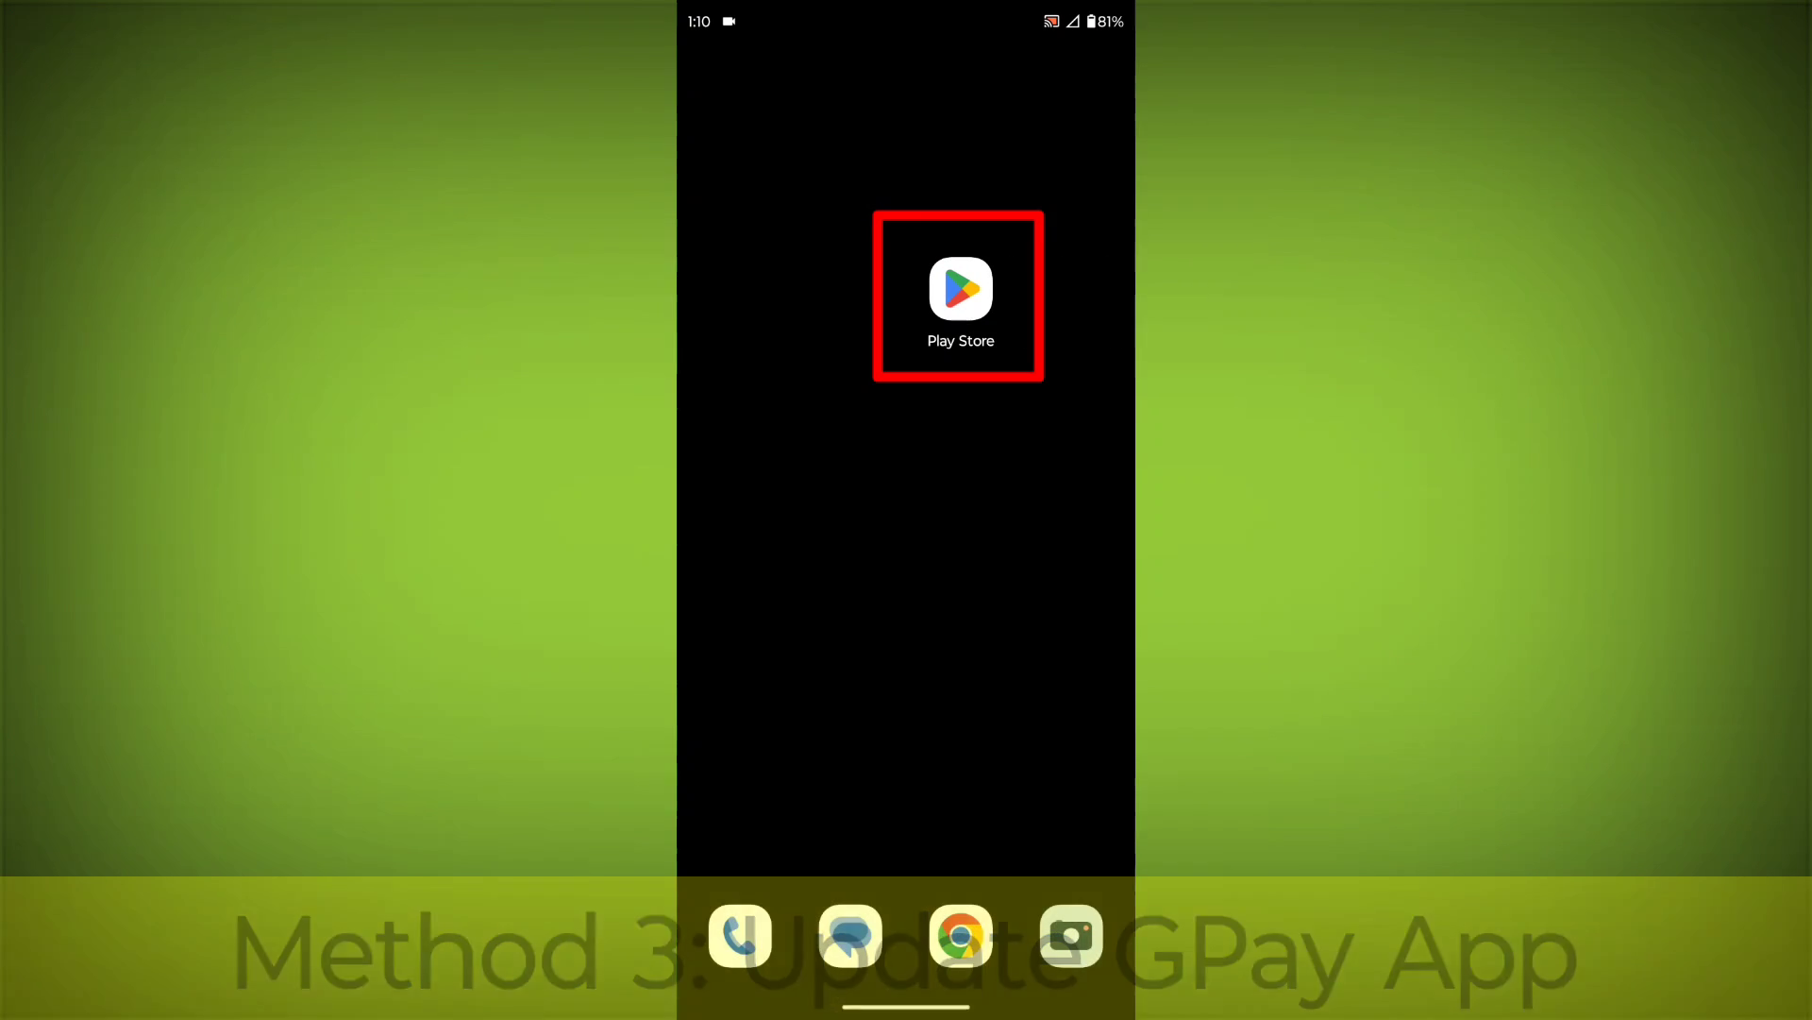
Search Play Store for 'gpay', start the Google Pay update installing, and return home.
left_click(960, 289)
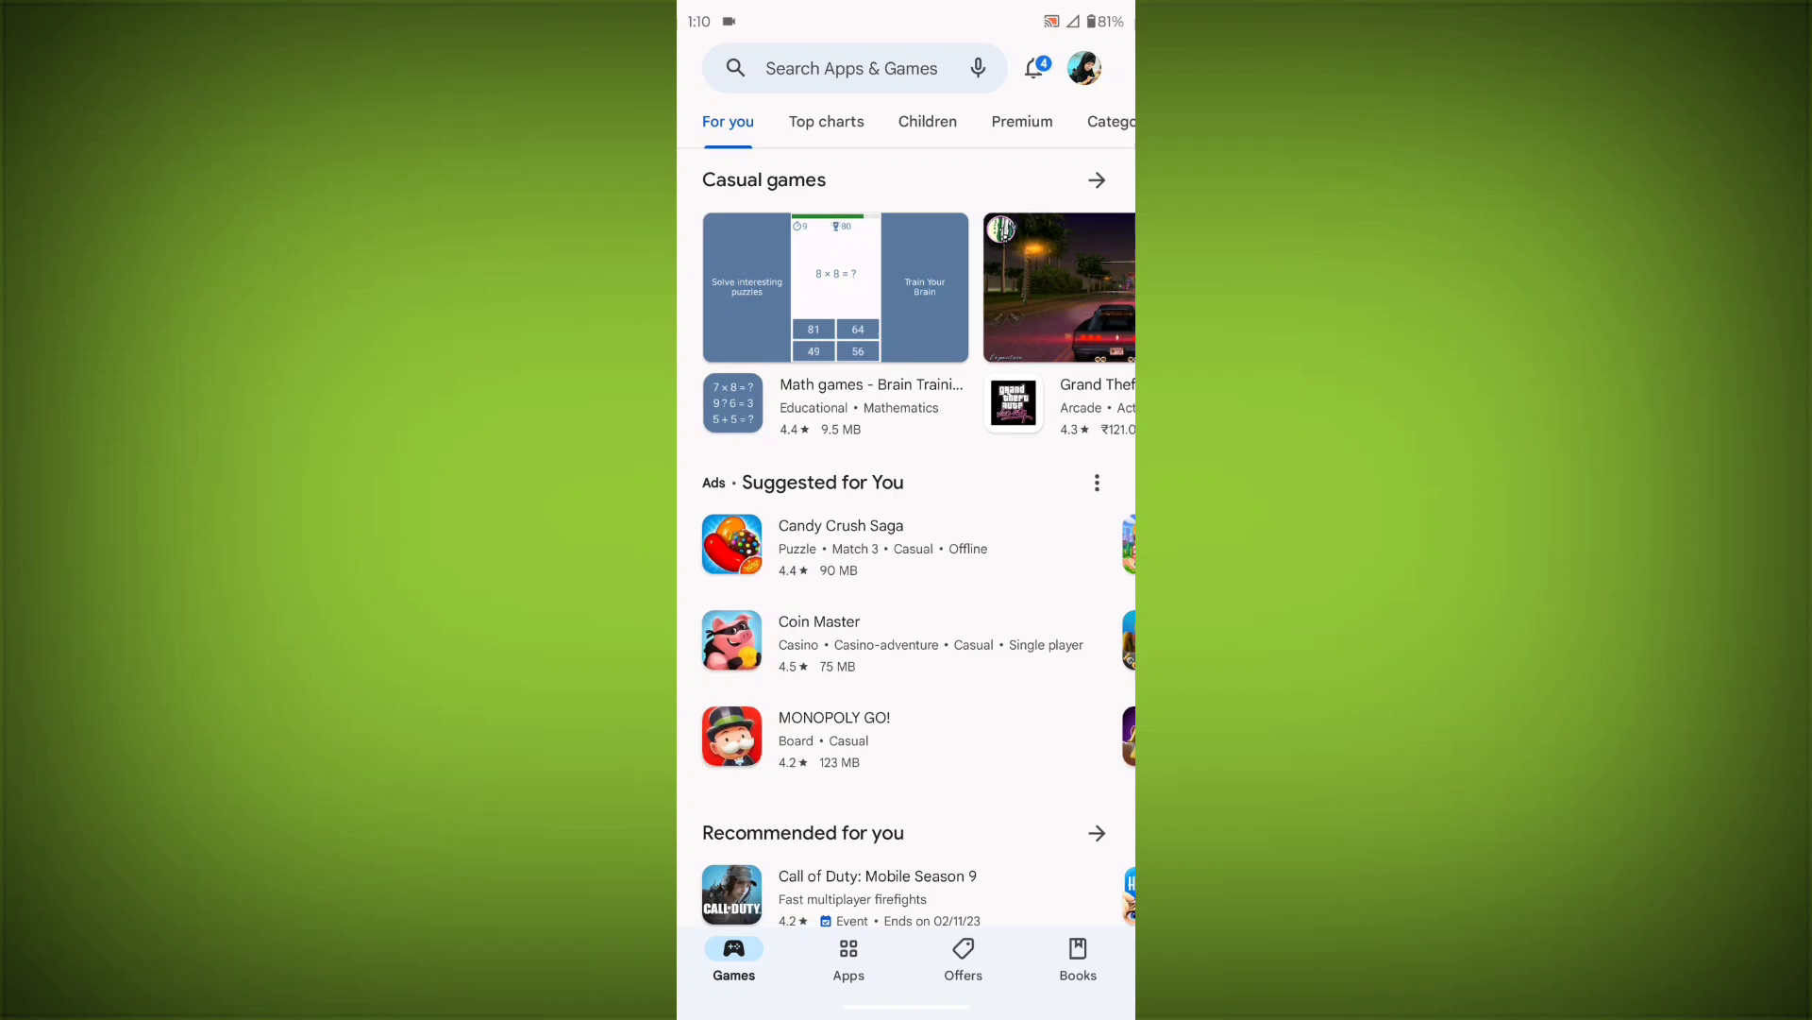
left_click(851, 68)
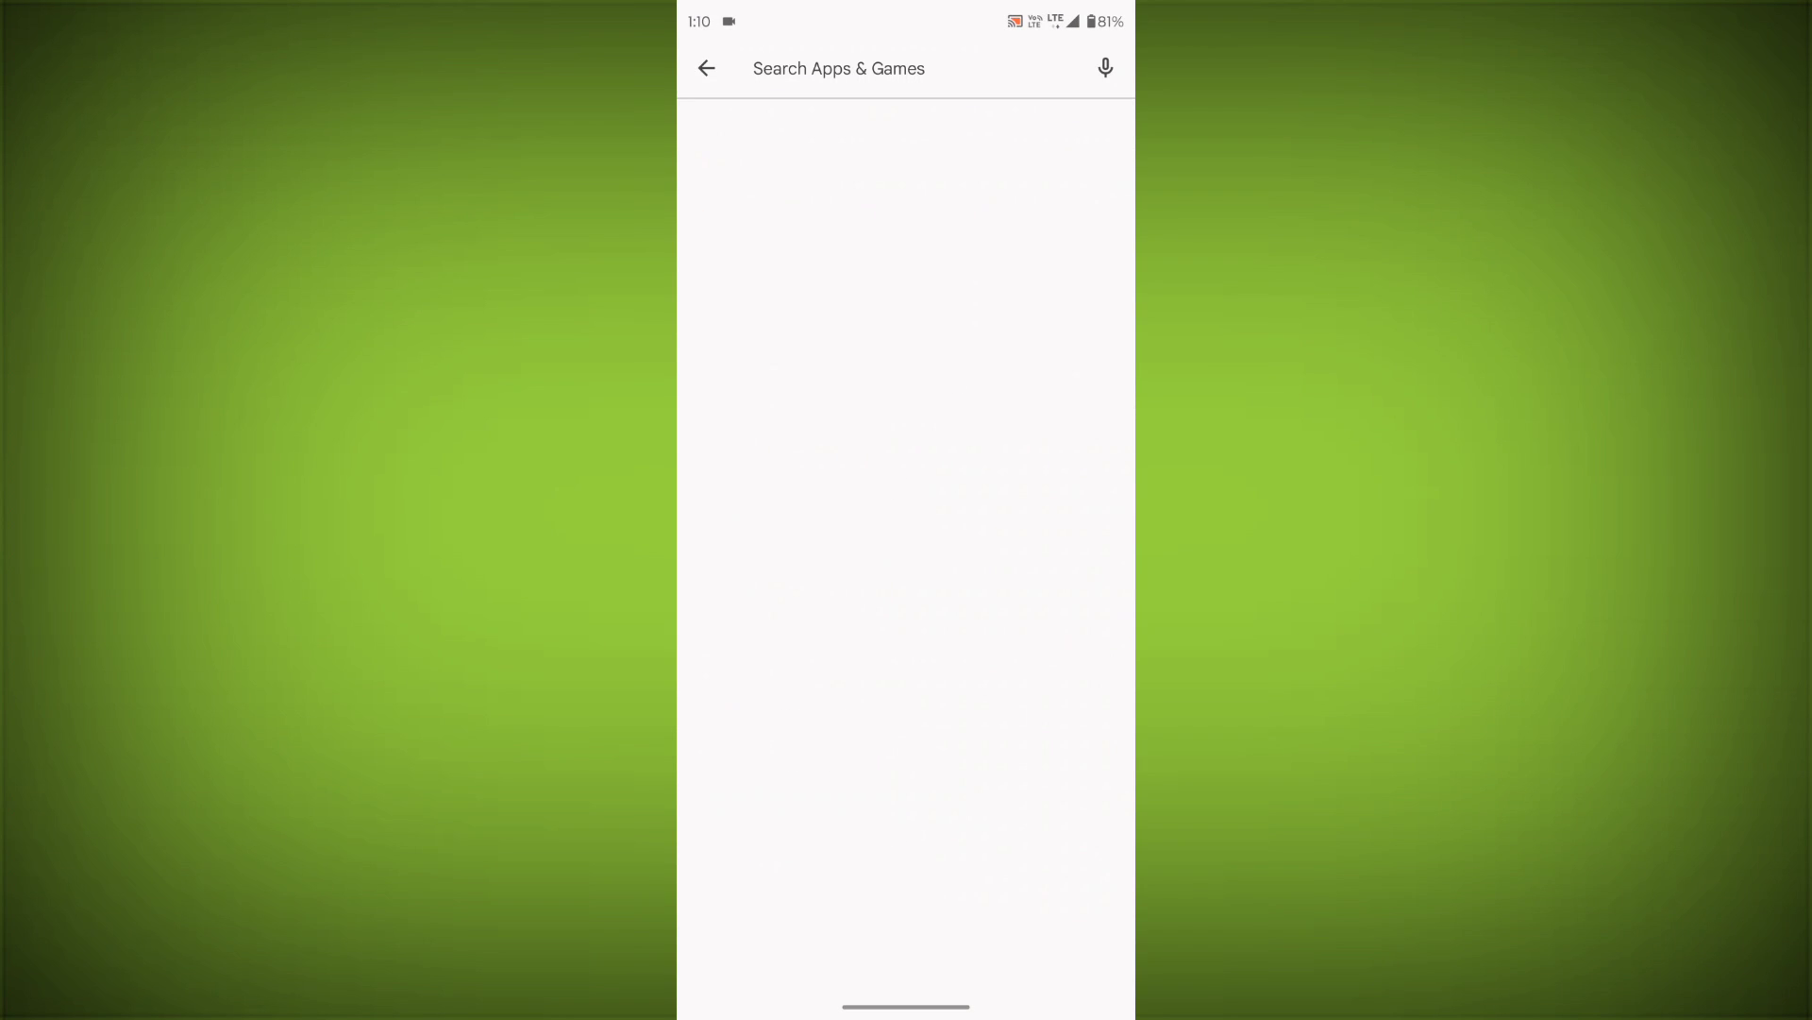
type("gpay")
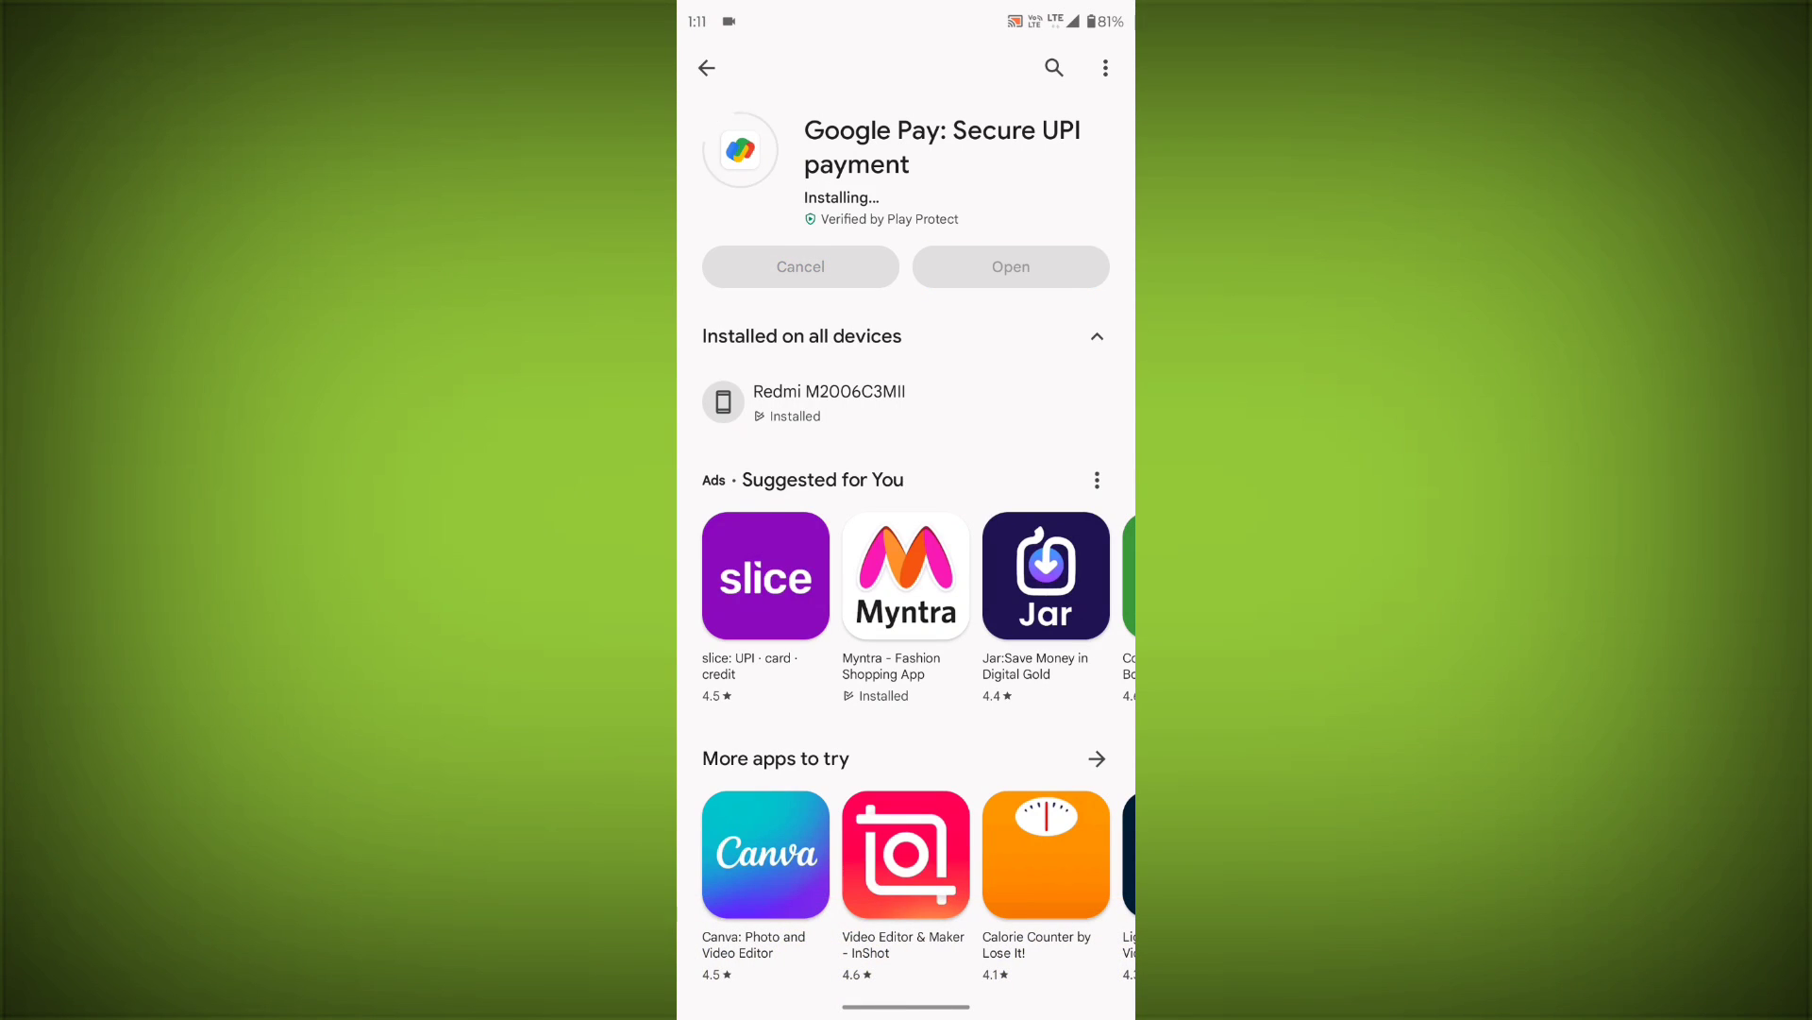
key("Home")
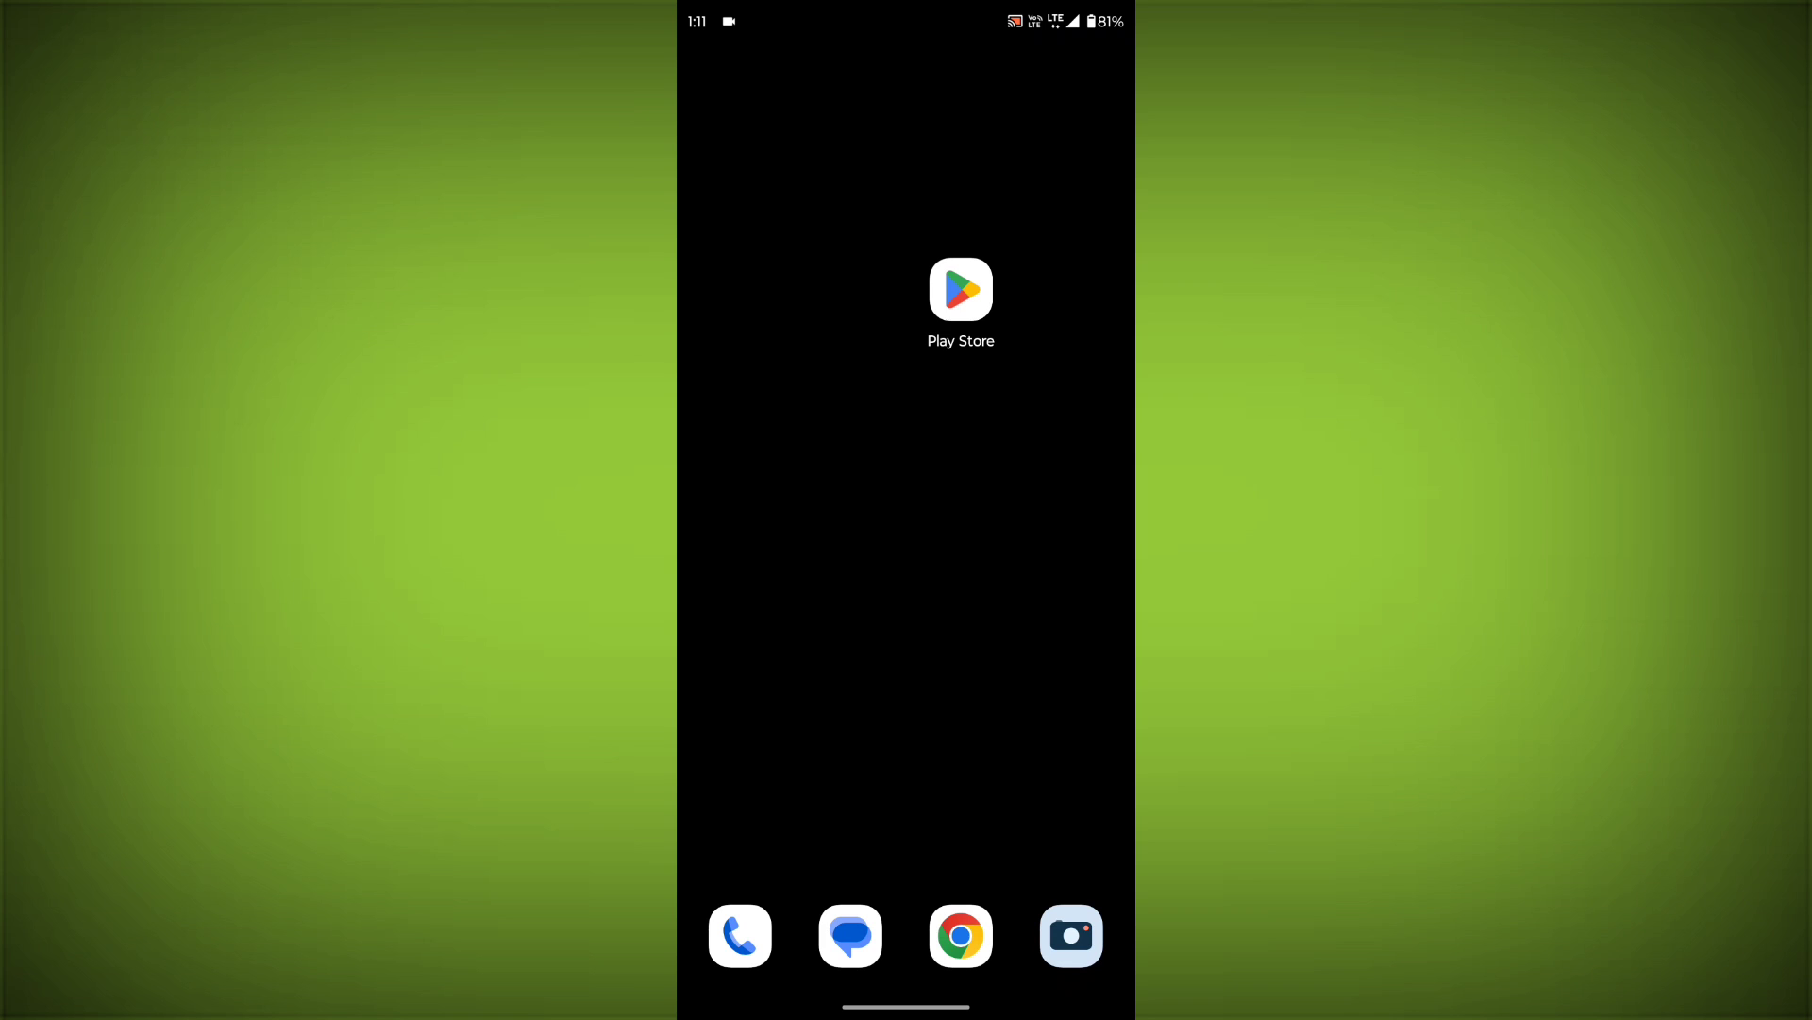
Long-press the GPay icon and bring up its App info page.
left_click(961, 289)
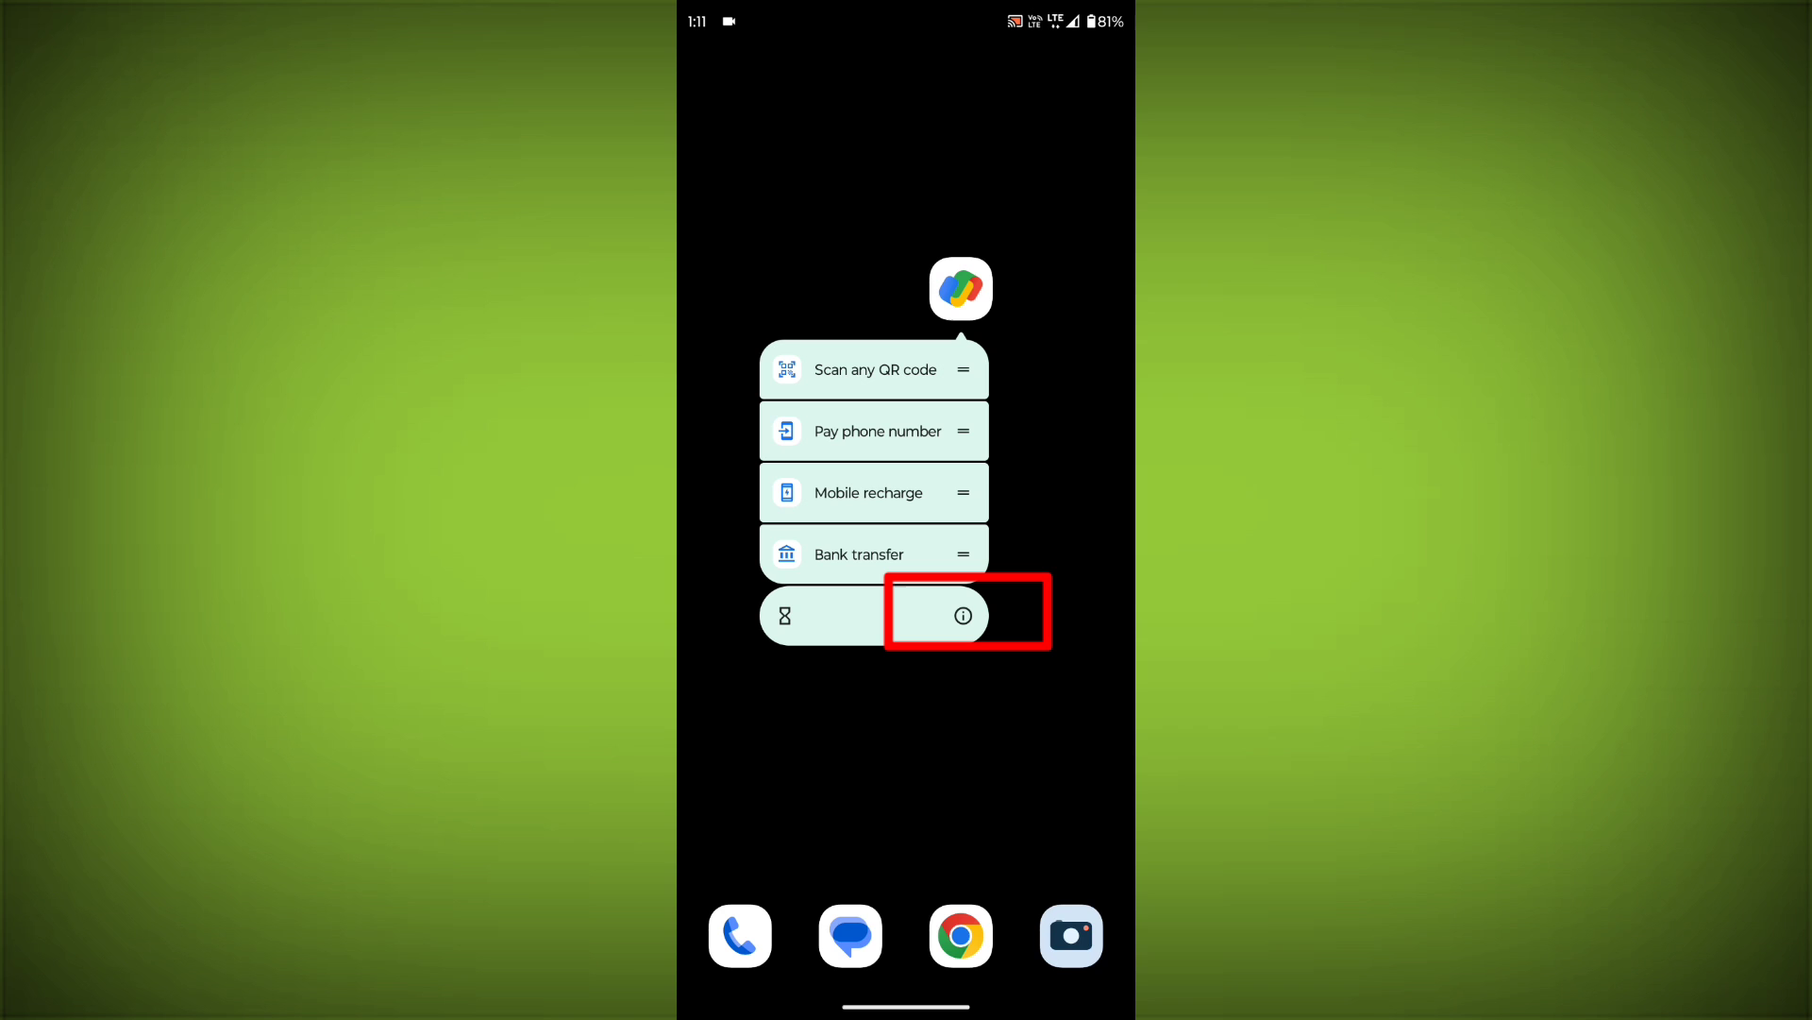
left_click(961, 614)
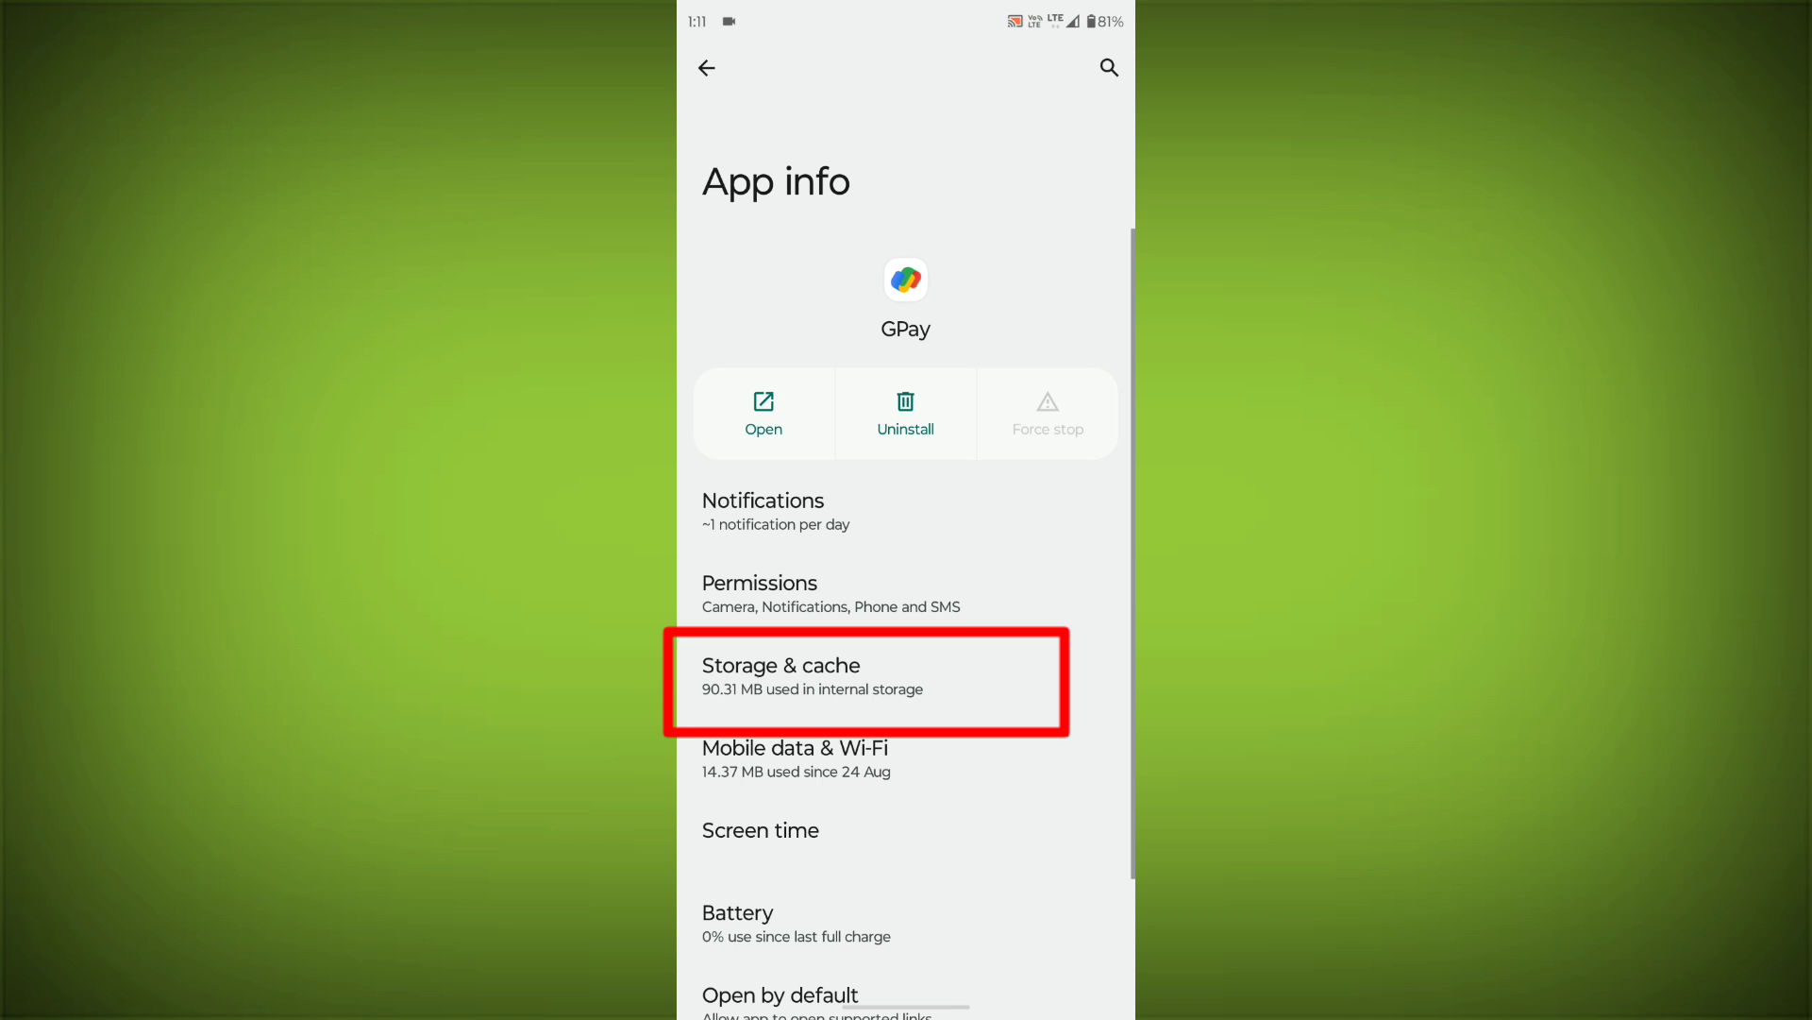
Clear GPay's cache to 0 B and request deletion of all its app data.
left_click(864, 680)
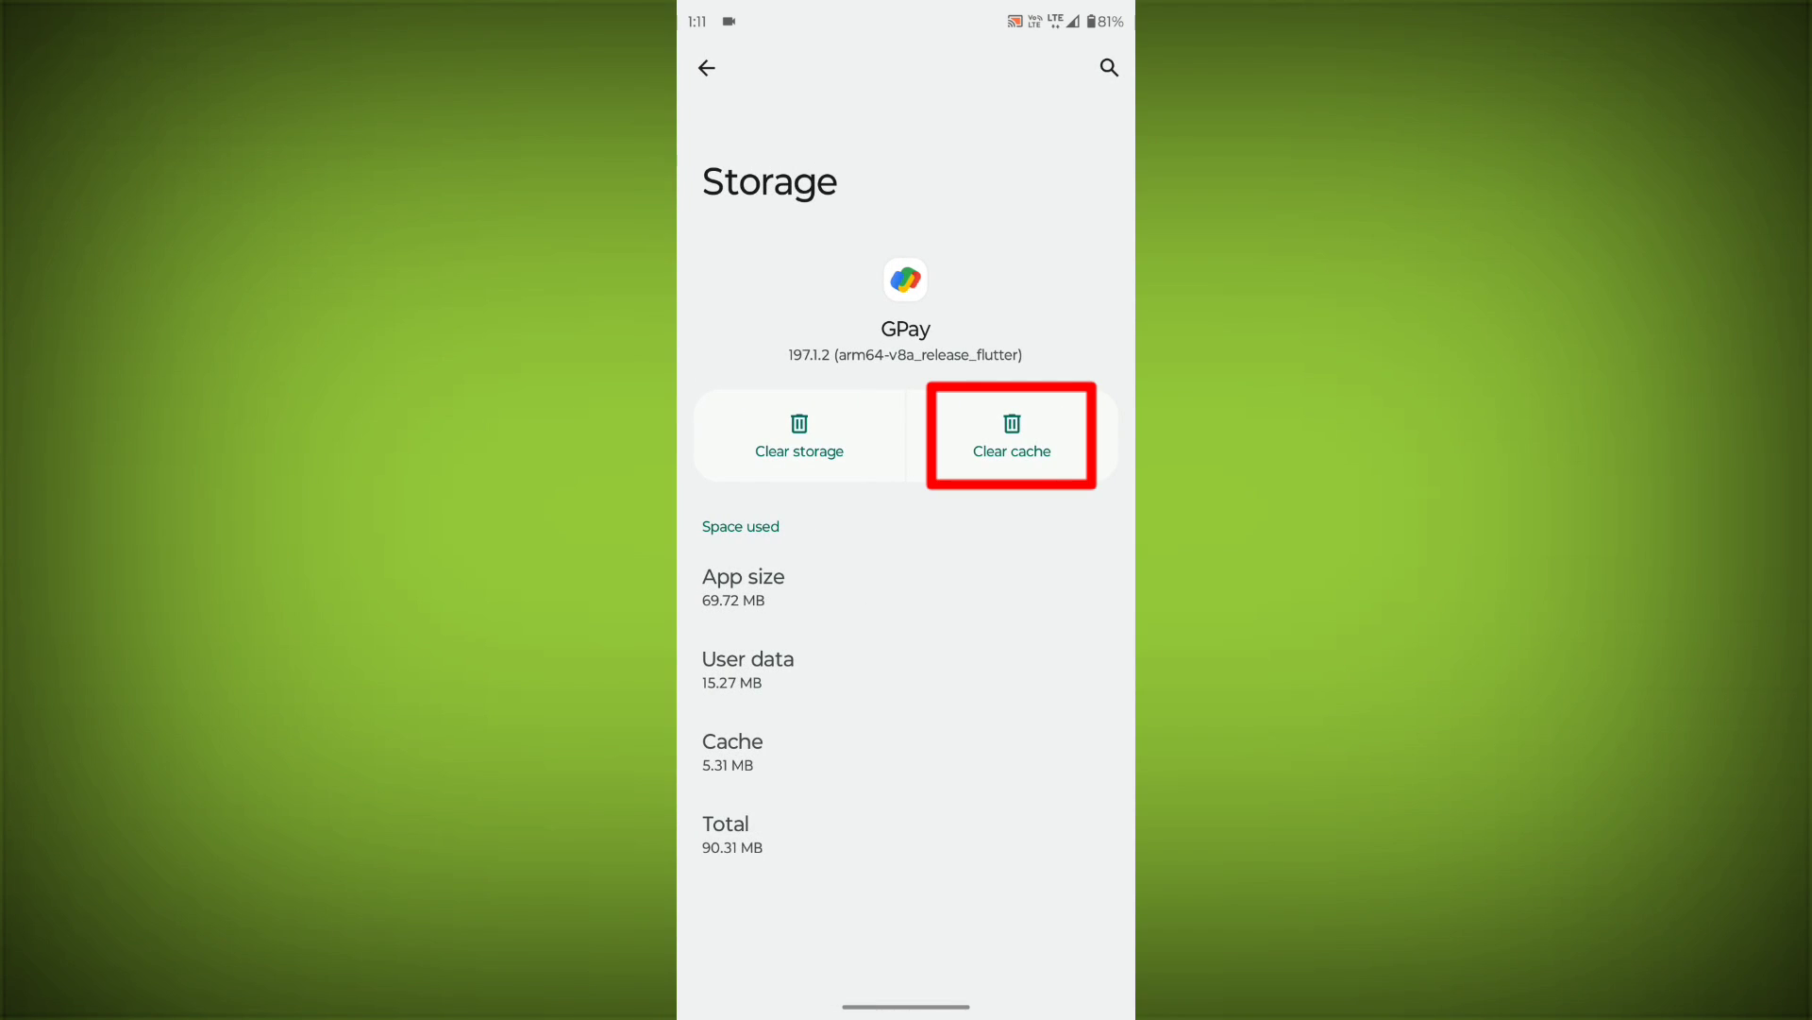
left_click(1010, 436)
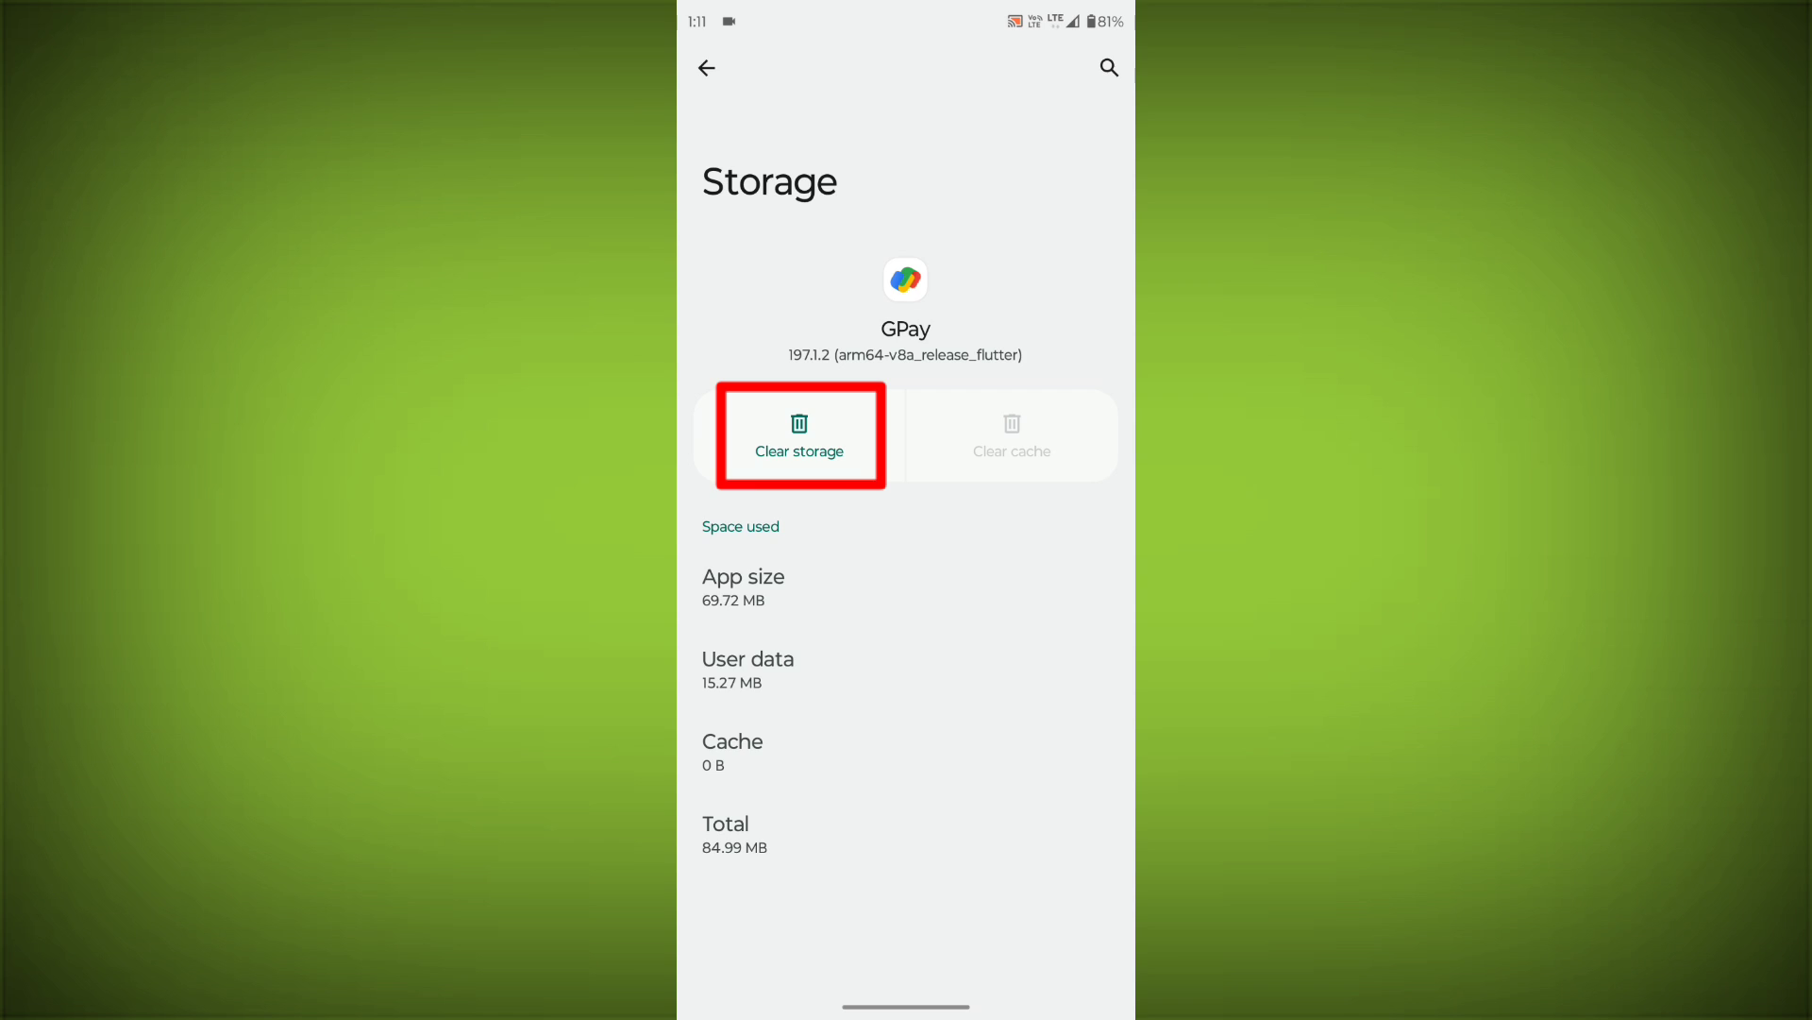
left_click(797, 451)
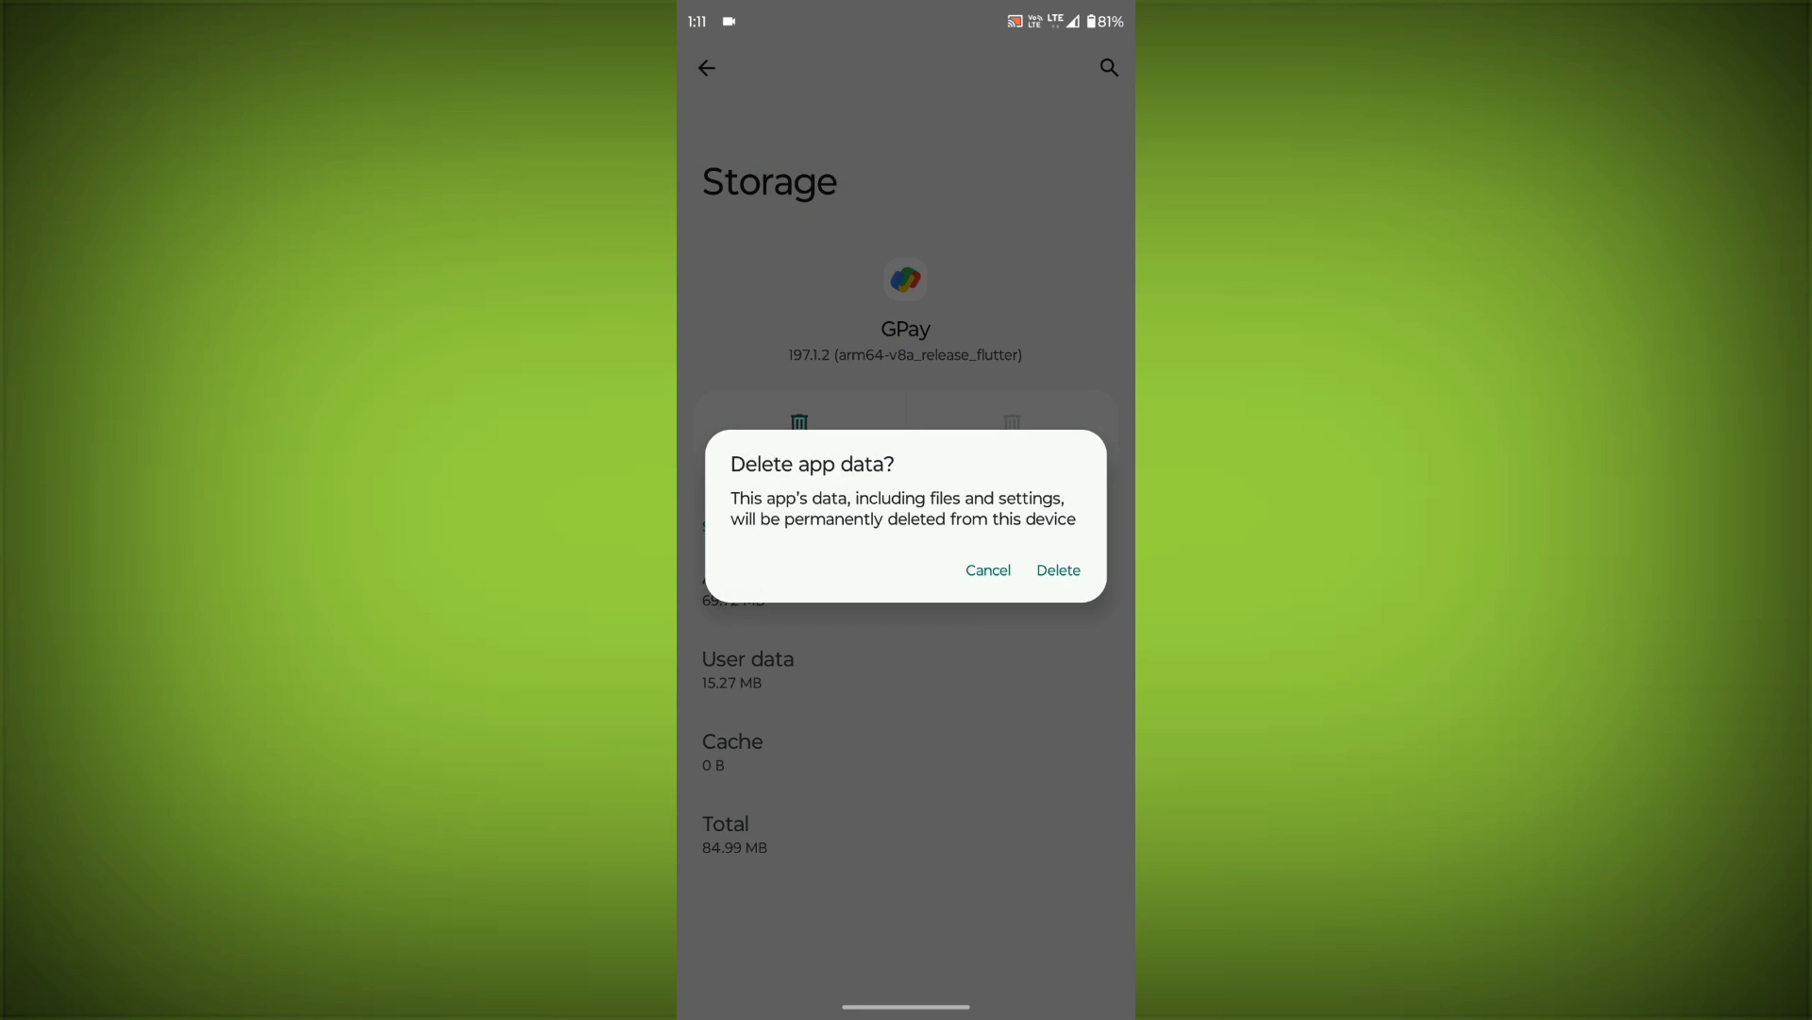